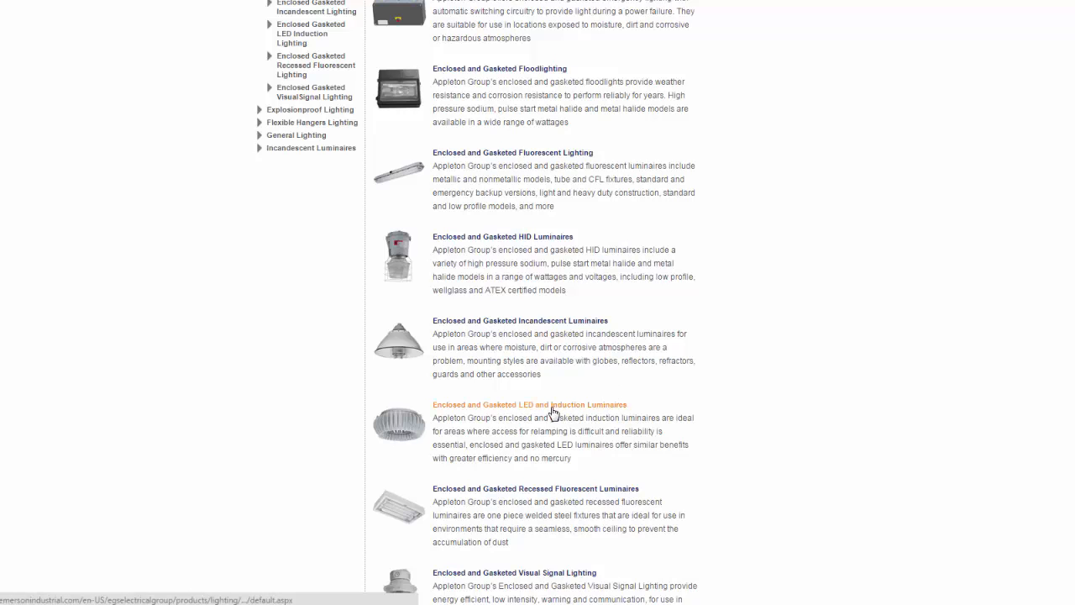
mouse_move(552, 412)
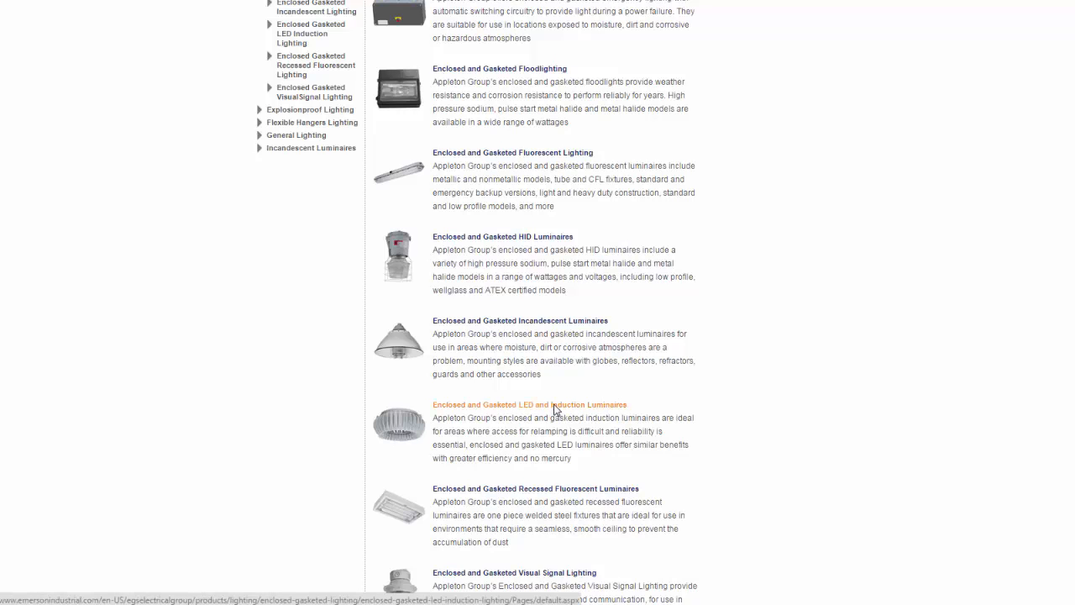
Open the Enclosed and Gasketed LED and Induction Luminaires category to reach the Mercmaster LED.
left_click(531, 403)
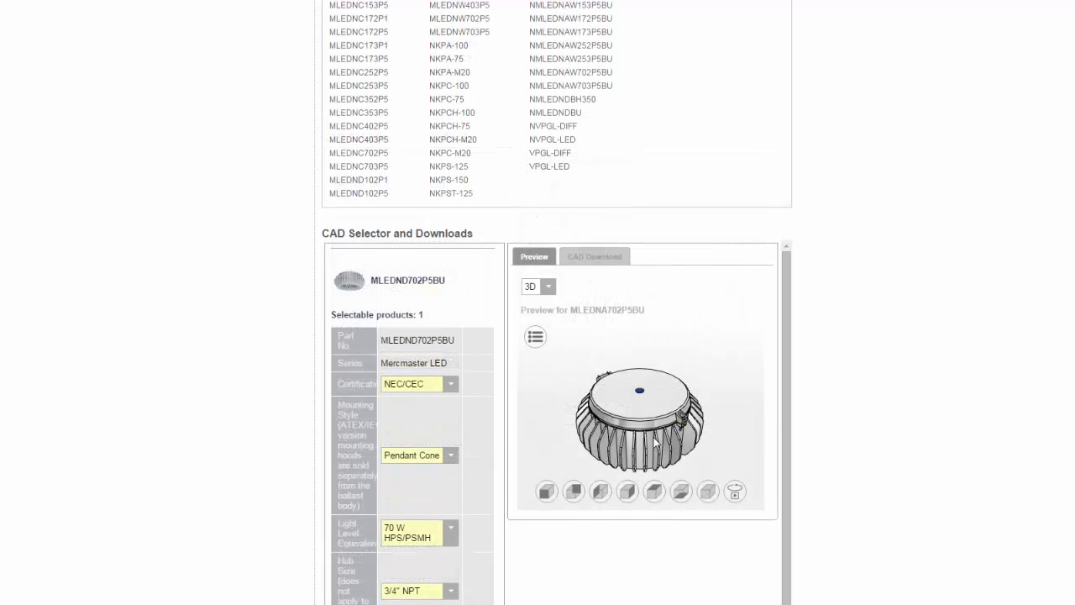